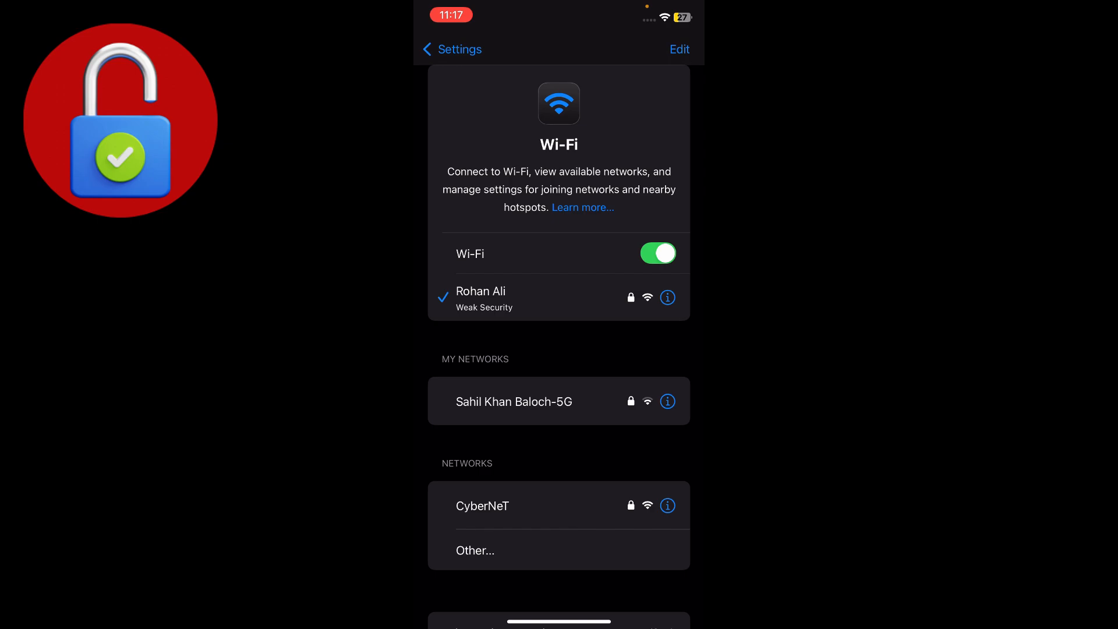
Leave the Wi-Fi page, which shows a connected network, and go to General settings.
{"action": "left_click", "coordinate": [451, 49]}
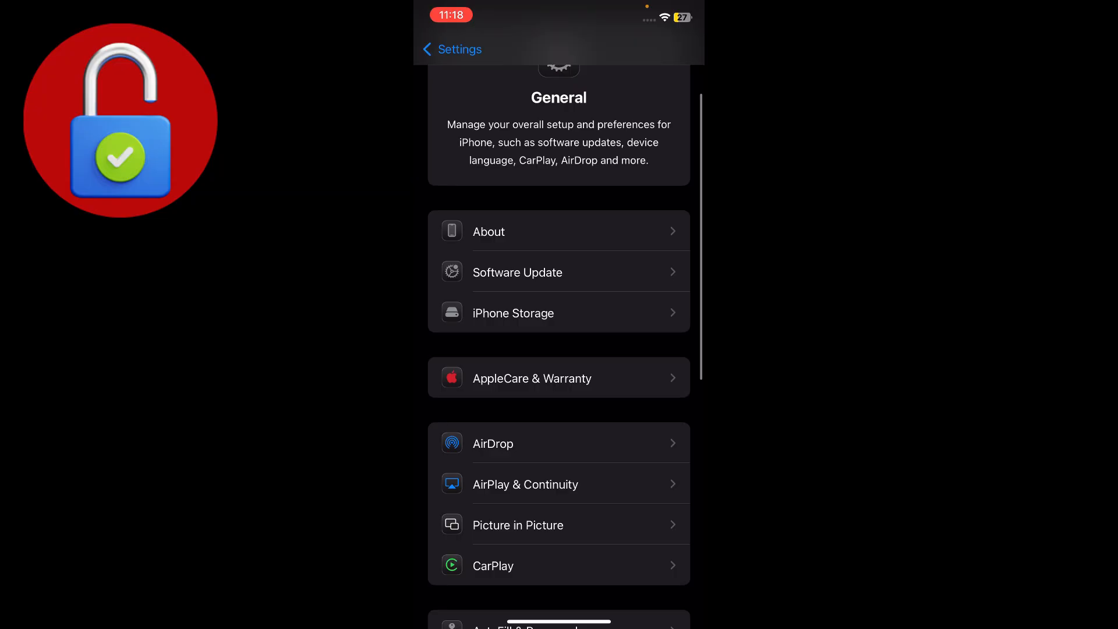
{"action": "scroll", "scroll_direction": "up", "scroll_amount": 3}
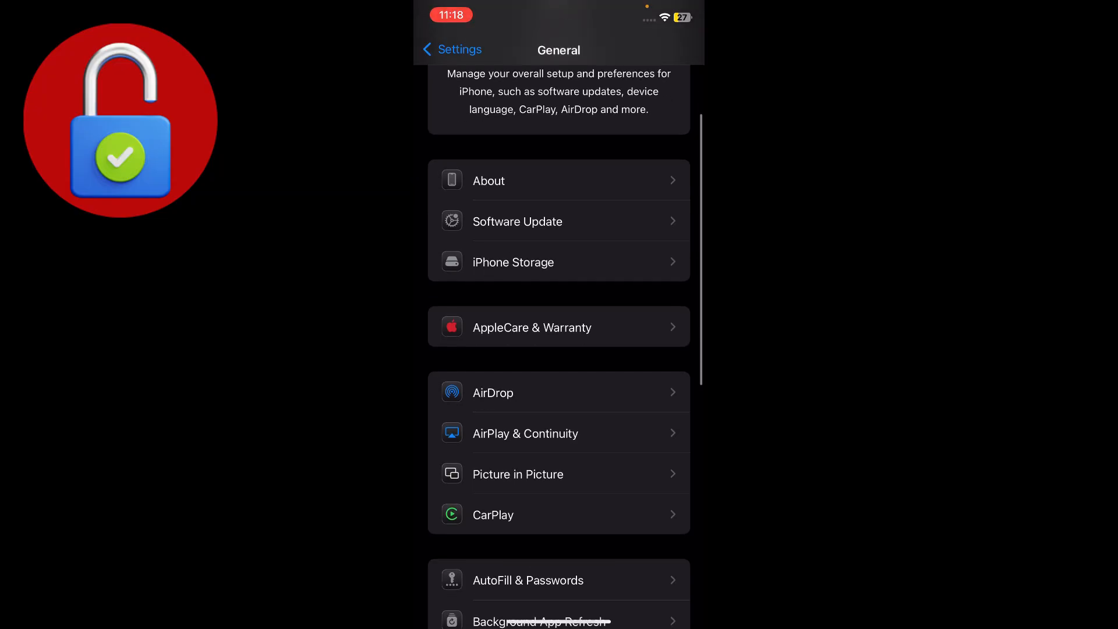
{"action": "scroll", "scroll_direction": "up", "scroll_amount": 3}
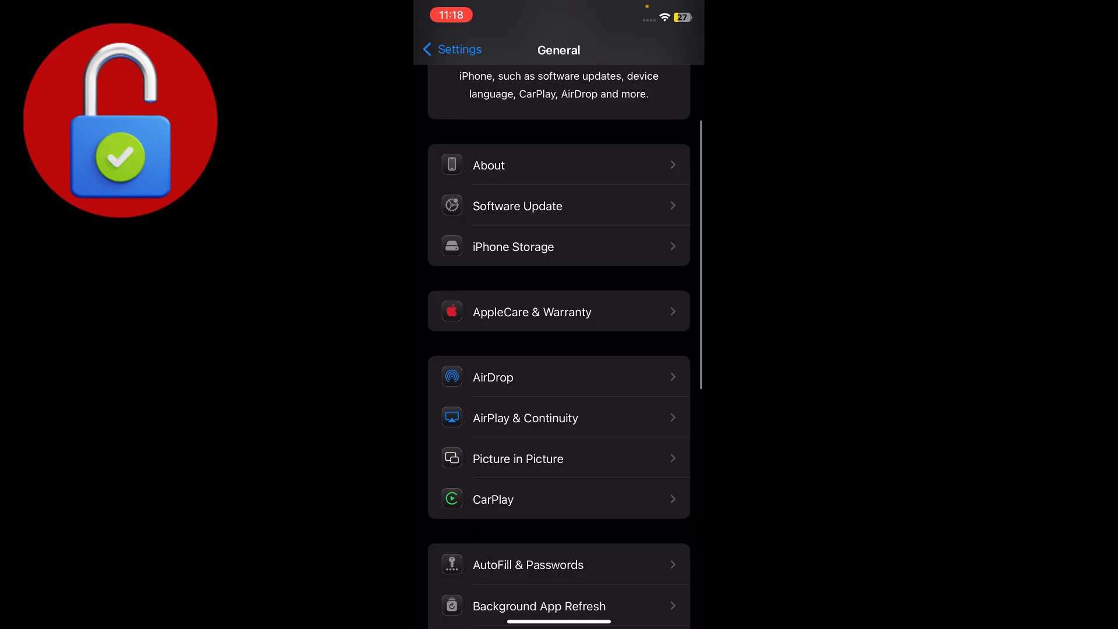
{"action": "scroll", "scroll_direction": "down", "scroll_amount": 3}
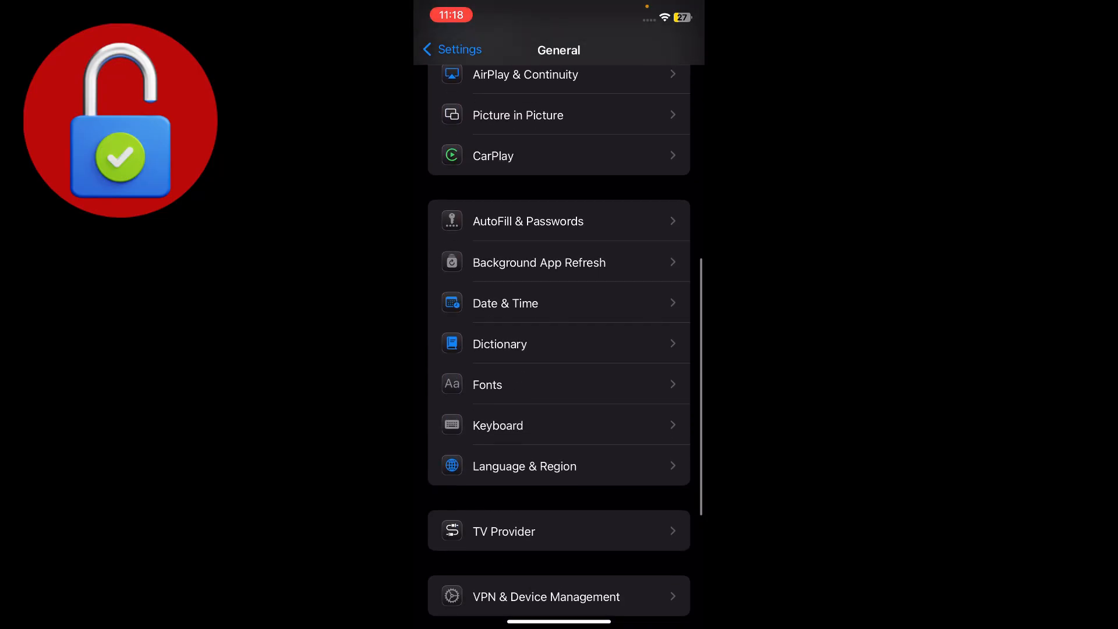
{"action": "scroll", "scroll_direction": "down", "scroll_amount": 3}
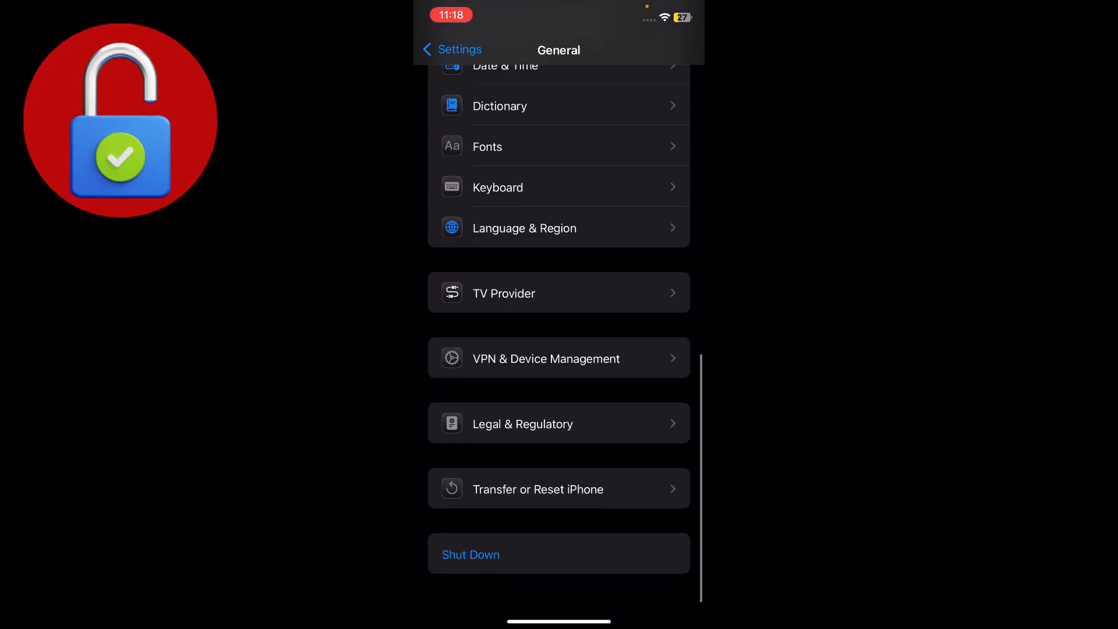
View Reset Network Settings under Transfer or Reset iPhone, then exit to the home screen without resetting.
{"action": "left_click", "coordinate": [559, 489]}
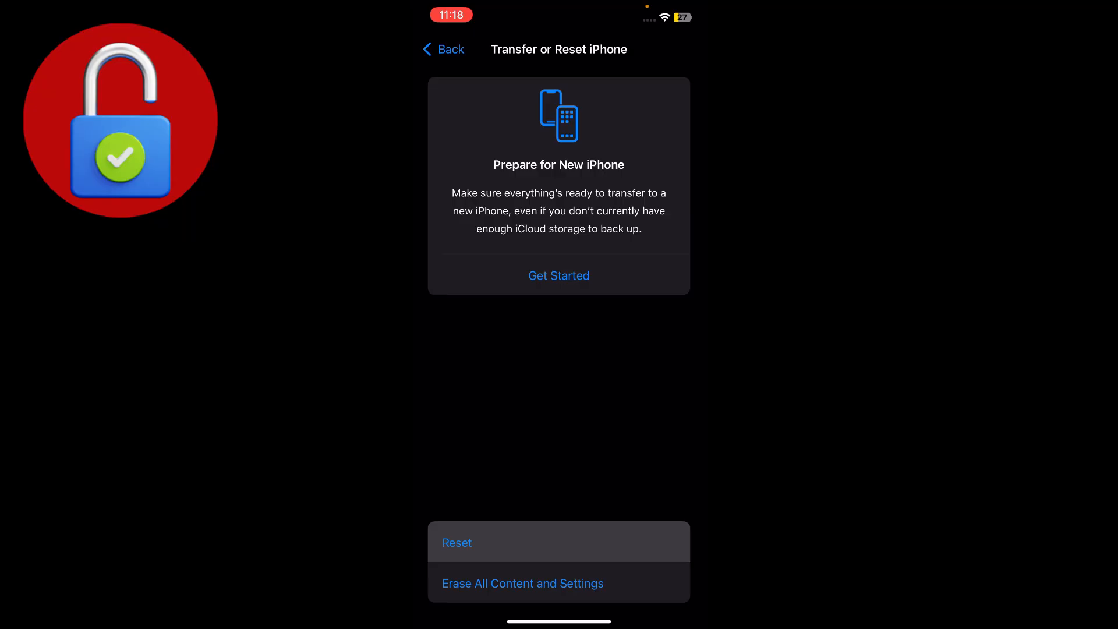
{"action": "left_click", "coordinate": [456, 543]}
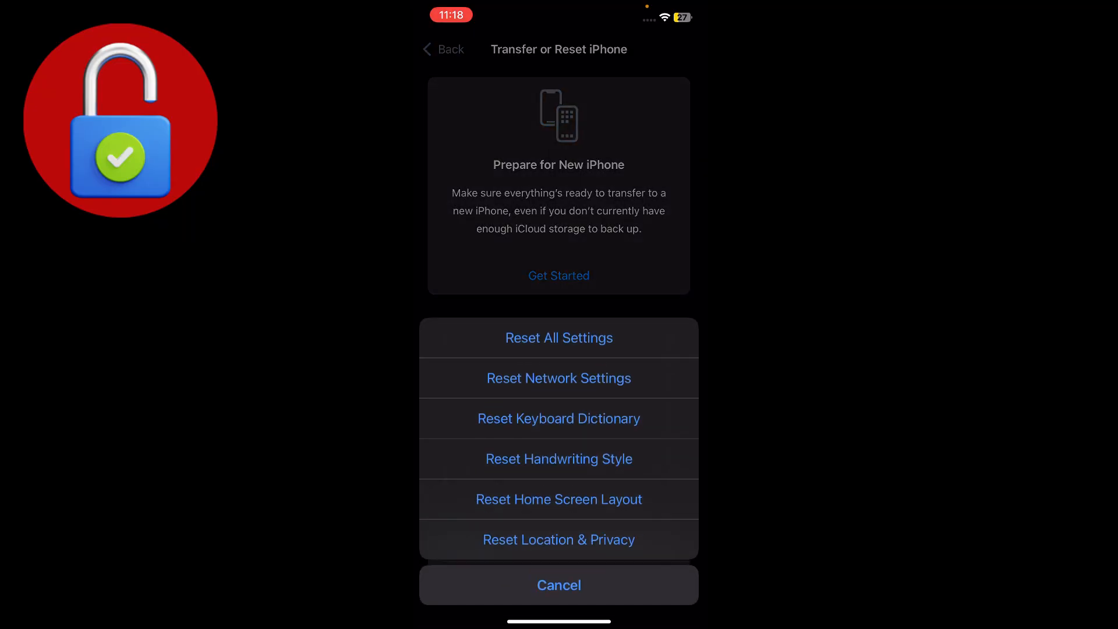
{"action": "left_click", "coordinate": [558, 584]}
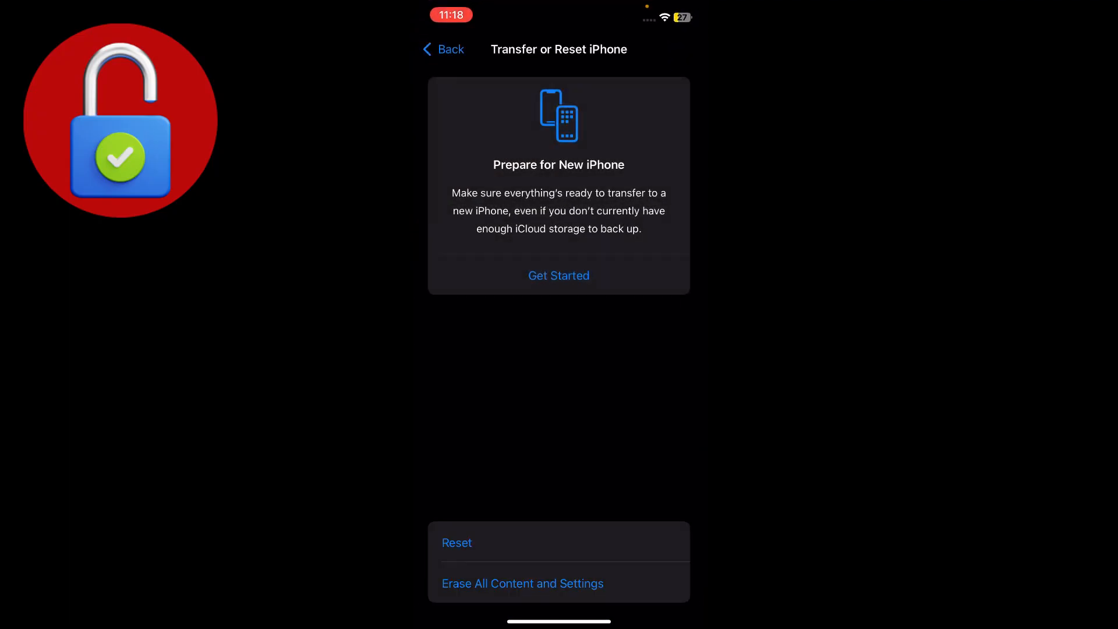
{"action": "left_click", "coordinate": [443, 49]}
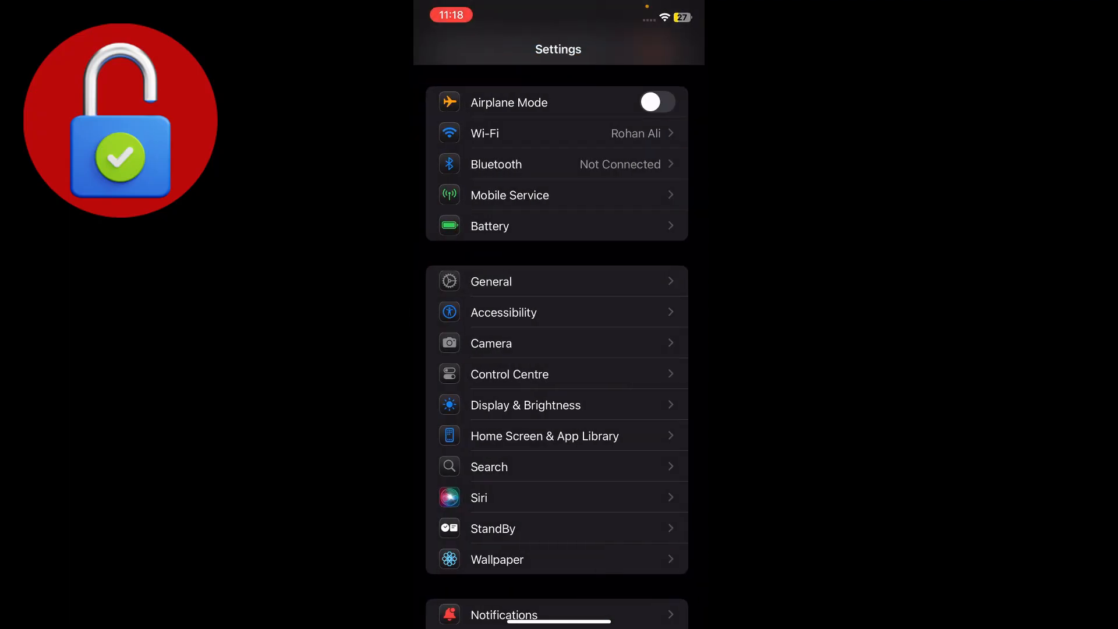
{"action": "scroll", "scroll_direction": "down", "scroll_amount": 3}
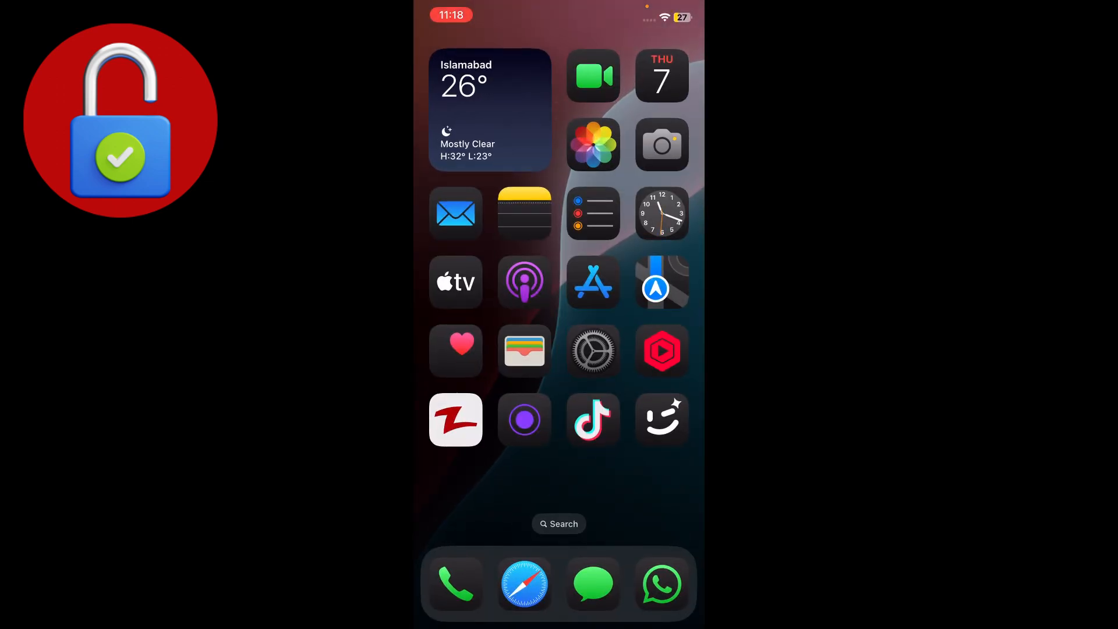
Search Google for 'sign up apple account' in Safari.
{"action": "left_click", "coordinate": [524, 584]}
{"action": "type", "text": "s"}
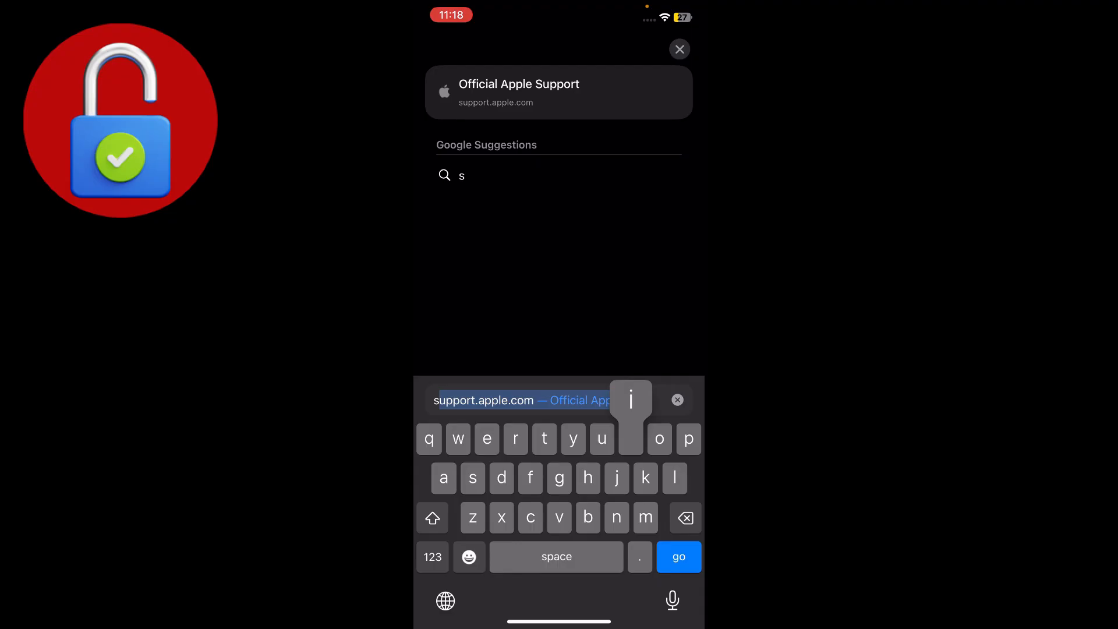
{"action": "type", "text": "ign up a"}
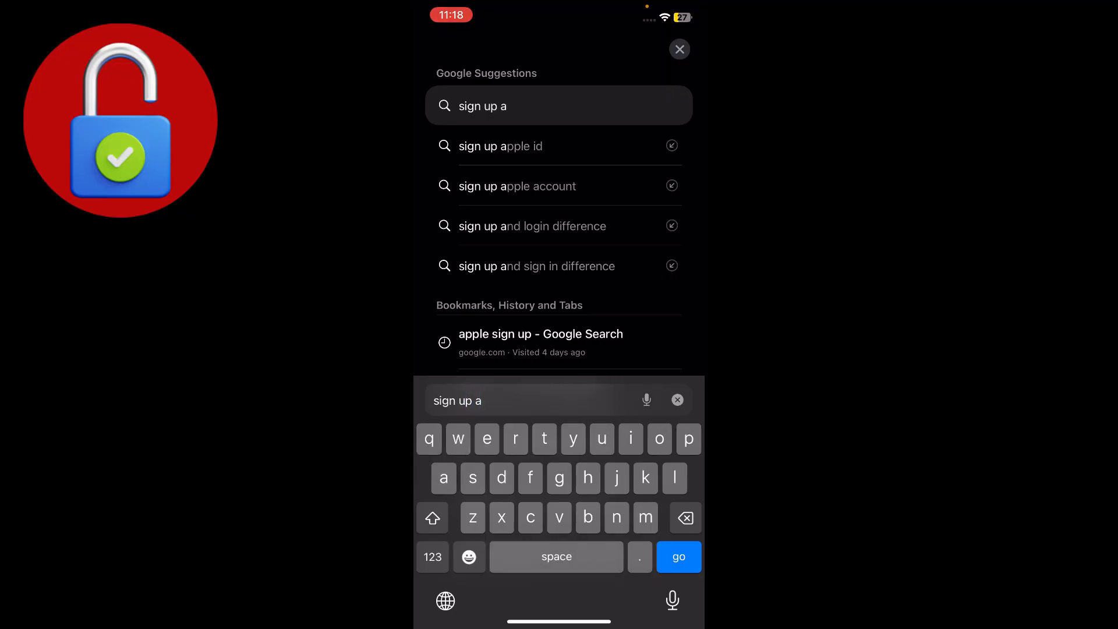
{"action": "left_click", "coordinate": [500, 146]}
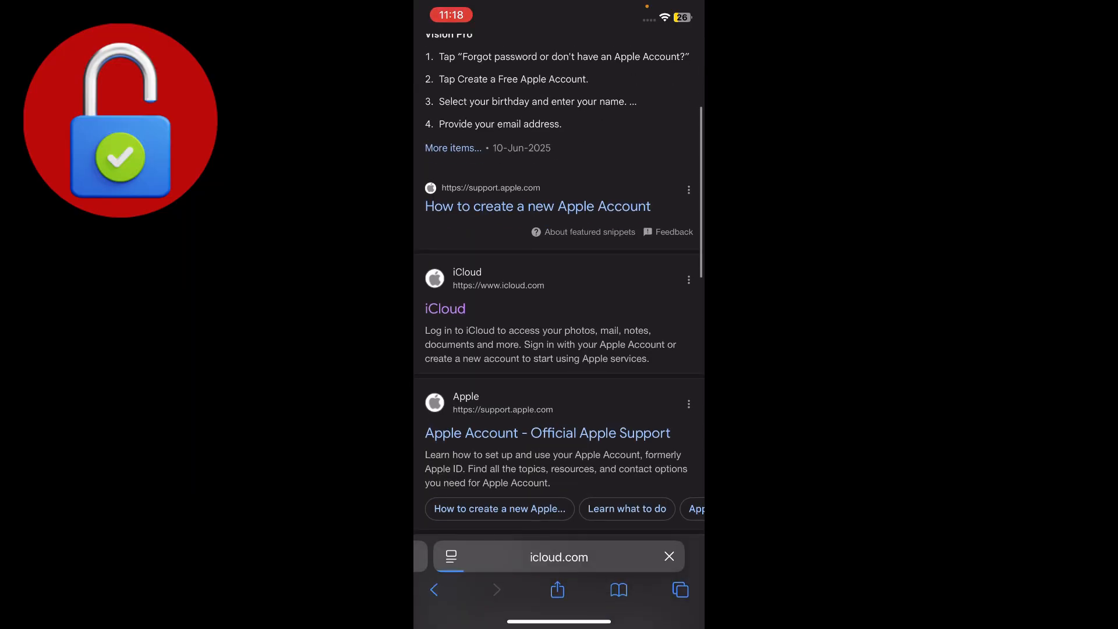
Load icloud.com from the search results, reaching the Apple Account sign-in page.
{"action": "left_click", "coordinate": [444, 308]}
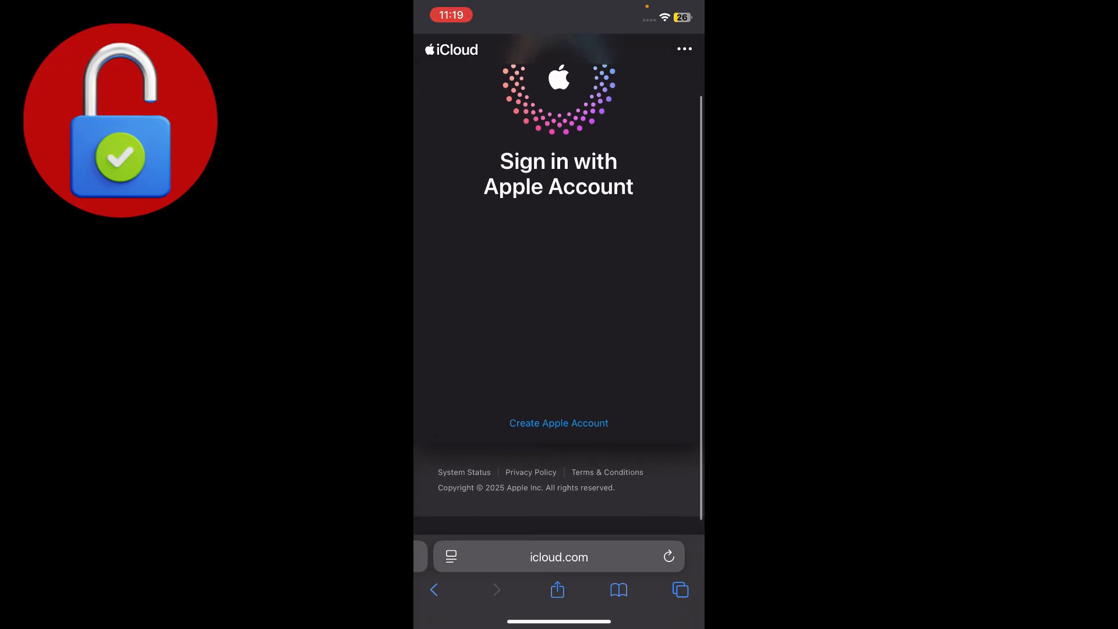
{"action": "scroll", "scroll_direction": "up", "scroll_amount": 3}
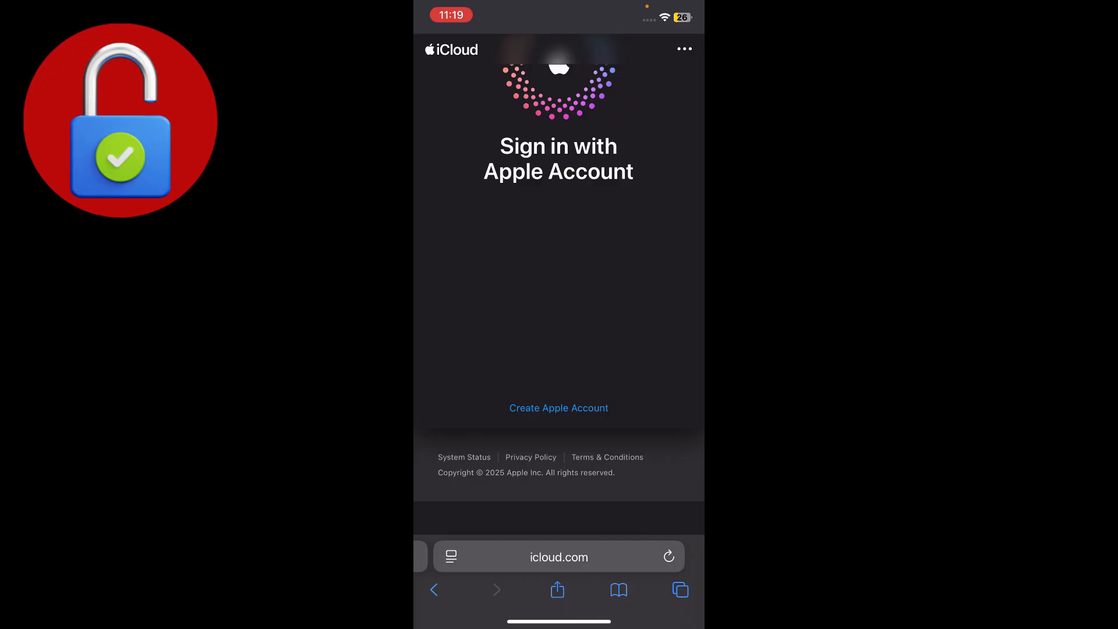
Open Create Apple Account and scroll through its empty name, birth date, email, password and phone fields.
{"action": "left_click", "coordinate": [559, 407]}
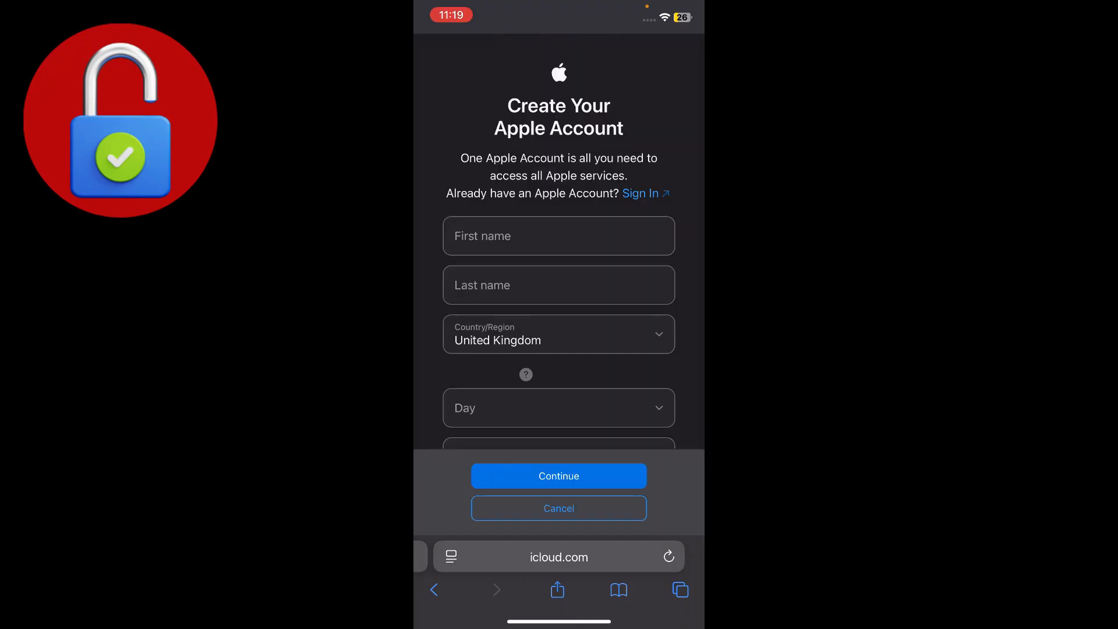
{"action": "scroll", "scroll_direction": "up", "scroll_amount": 3}
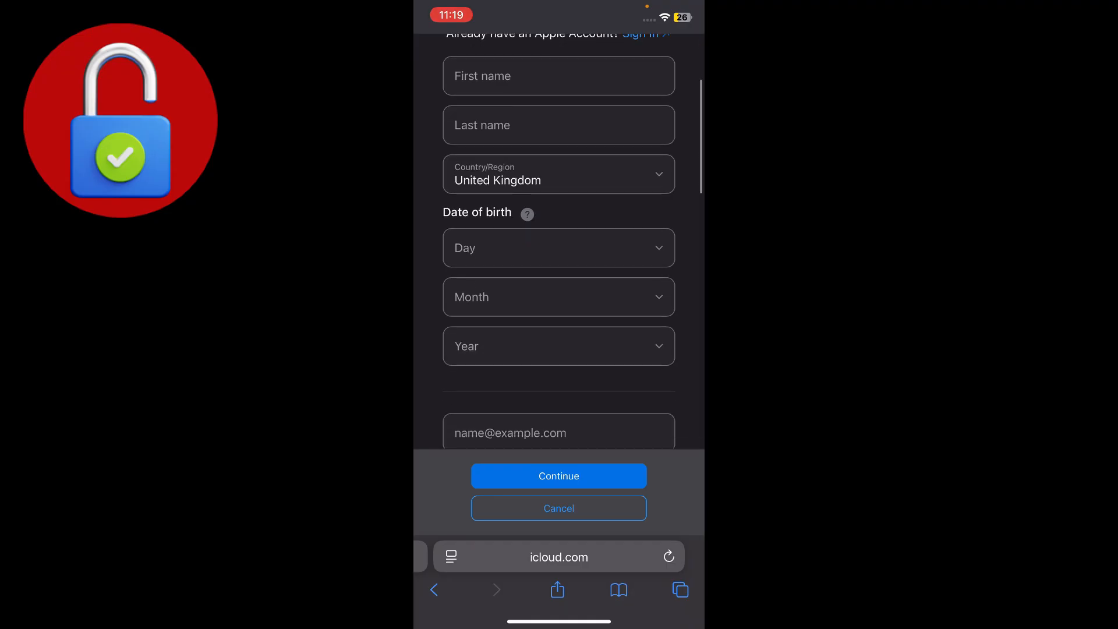
{"action": "scroll", "scroll_direction": "down", "scroll_amount": 3}
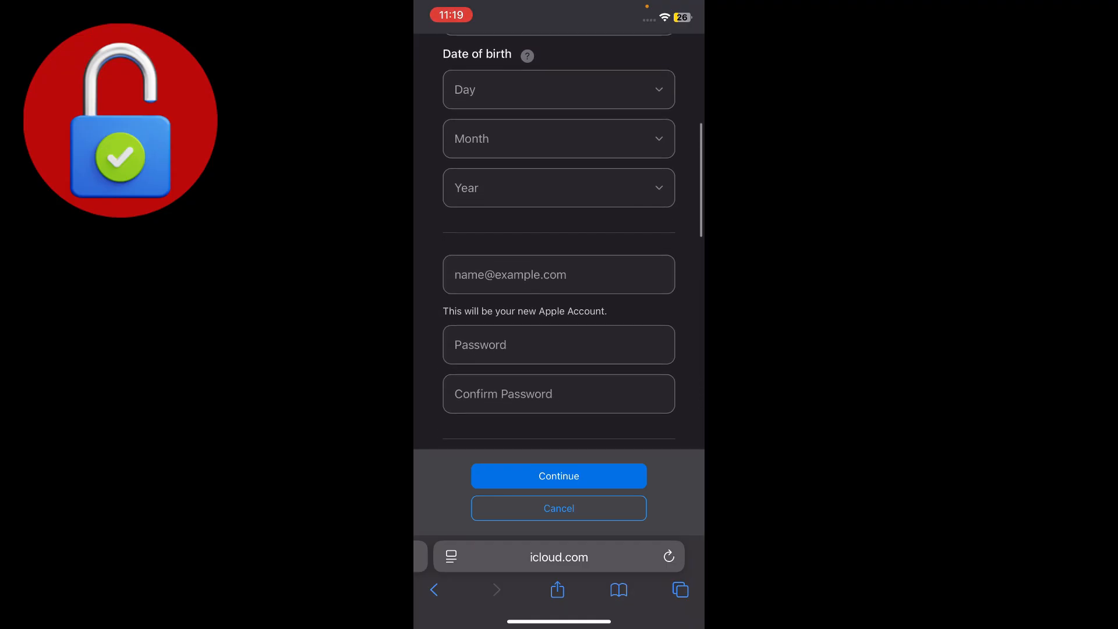
{"action": "scroll", "scroll_direction": "up", "scroll_amount": 3}
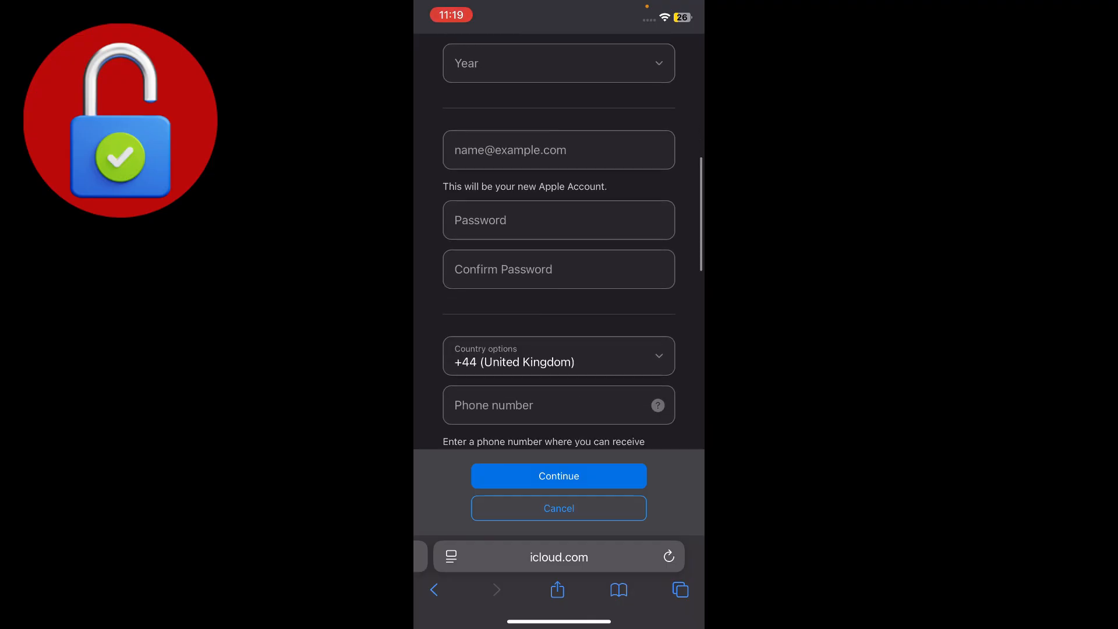
{"action": "scroll", "scroll_direction": "down", "scroll_amount": 3}
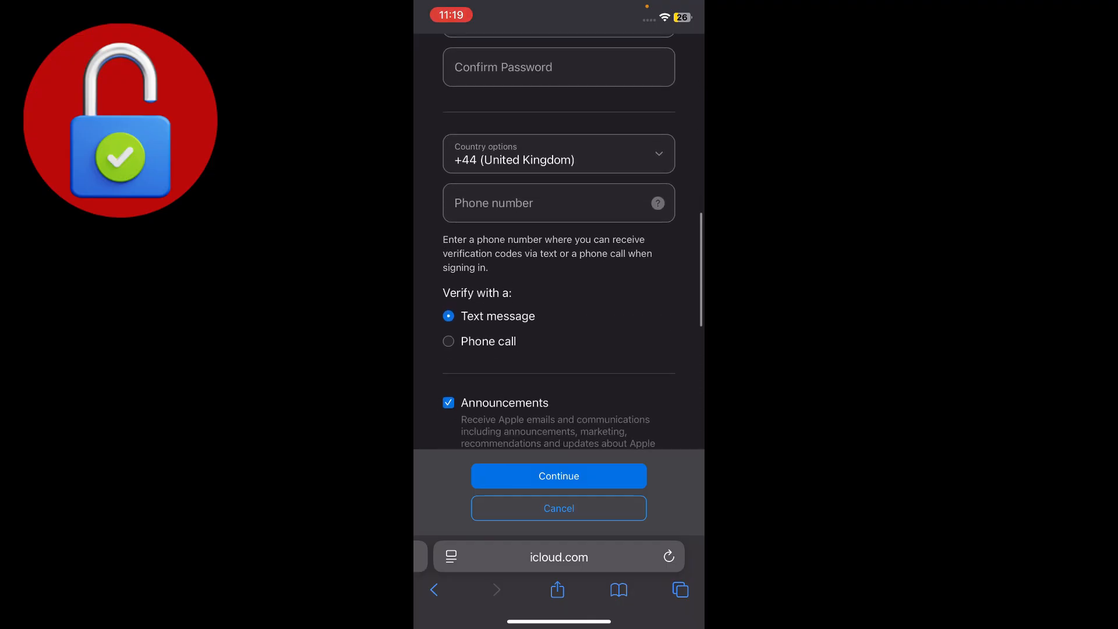
{"action": "scroll", "scroll_direction": "up", "scroll_amount": 3}
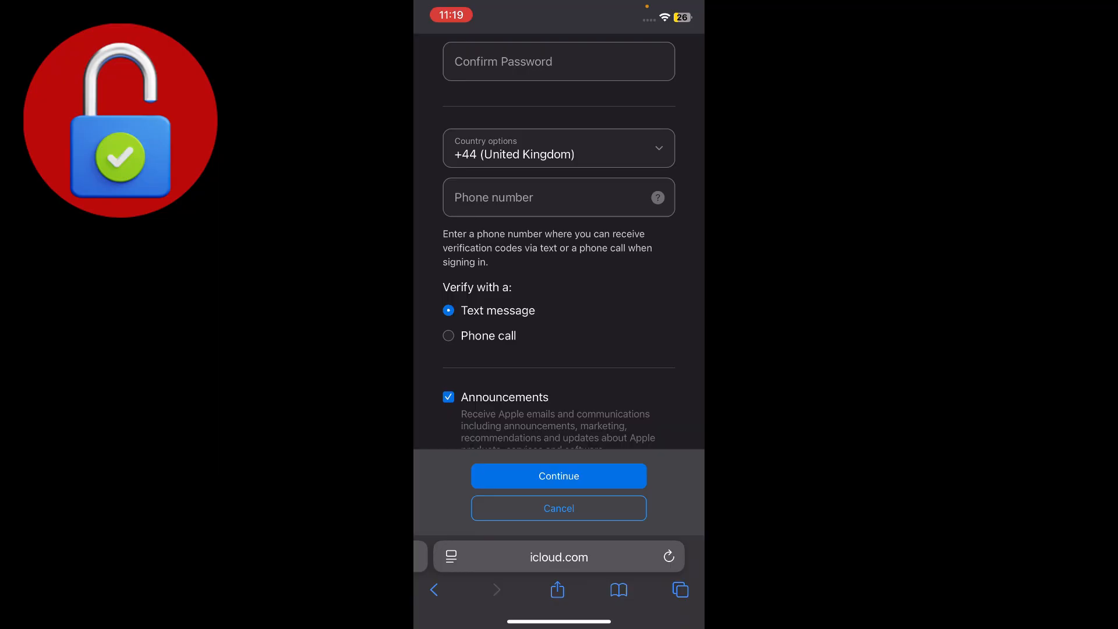